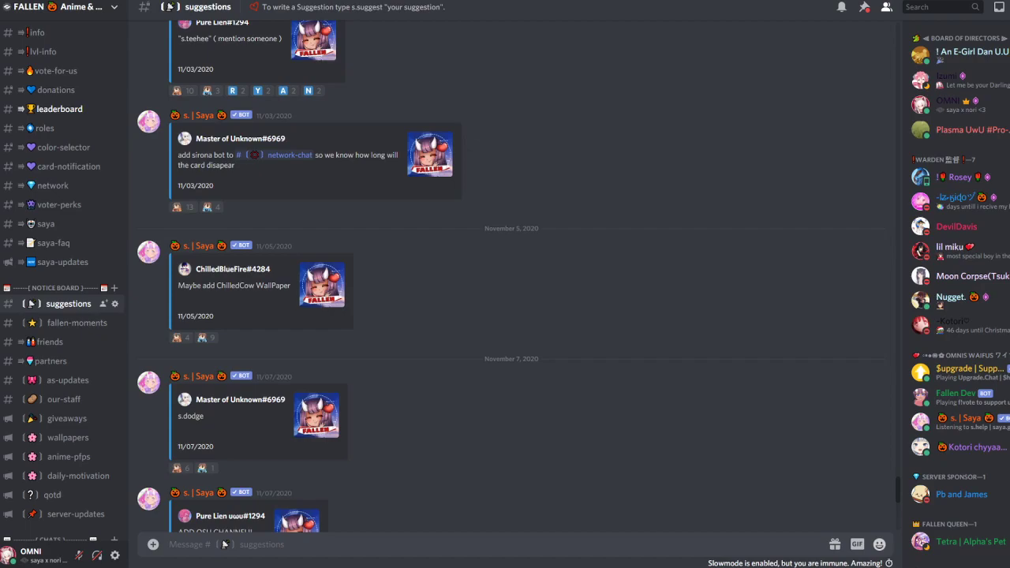
{"action": "mouse_move", "coordinate": [233, 197]}
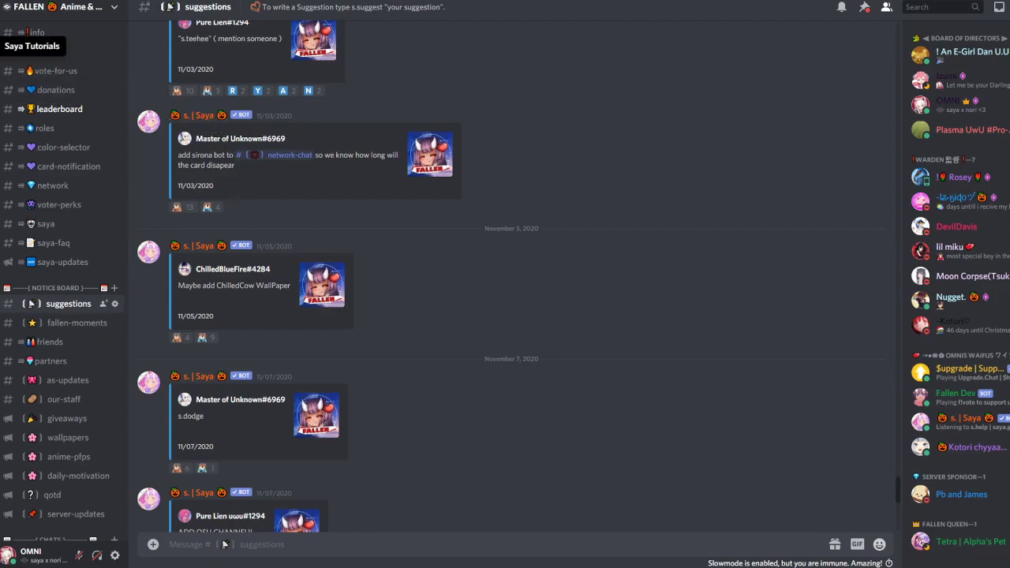
Inspect Saya's read, send, reaction and external emoji permissions on the #suggestion channel
{"action": "left_click", "coordinate": [38, 166]}
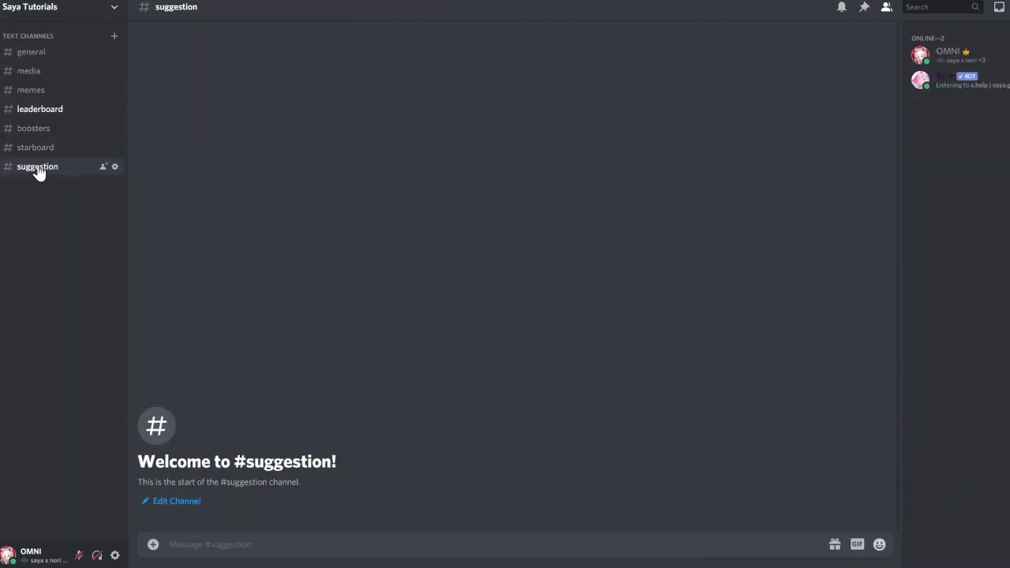
{"action": "left_click", "coordinate": [30, 51]}
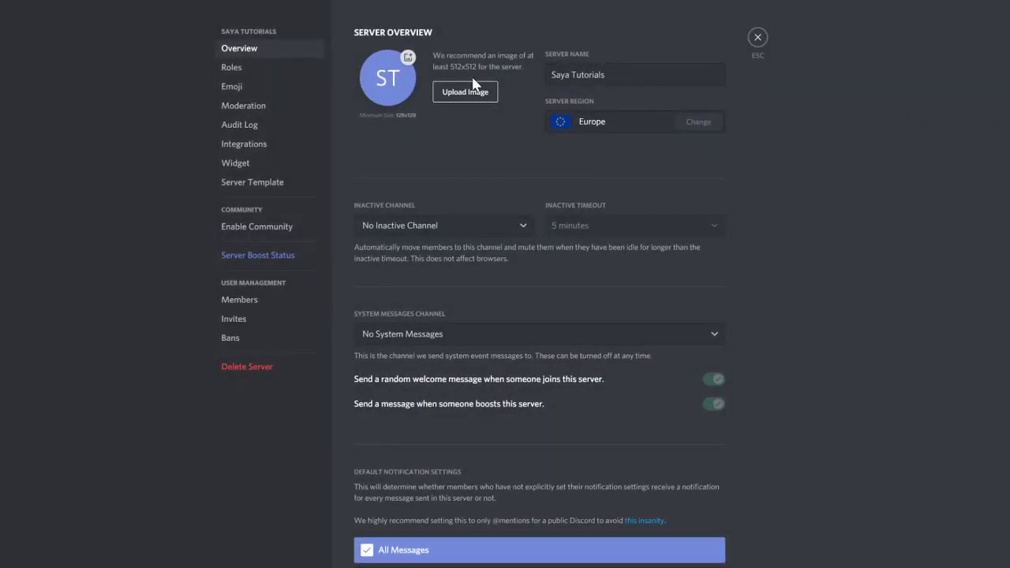
{"action": "left_click", "coordinate": [231, 67]}
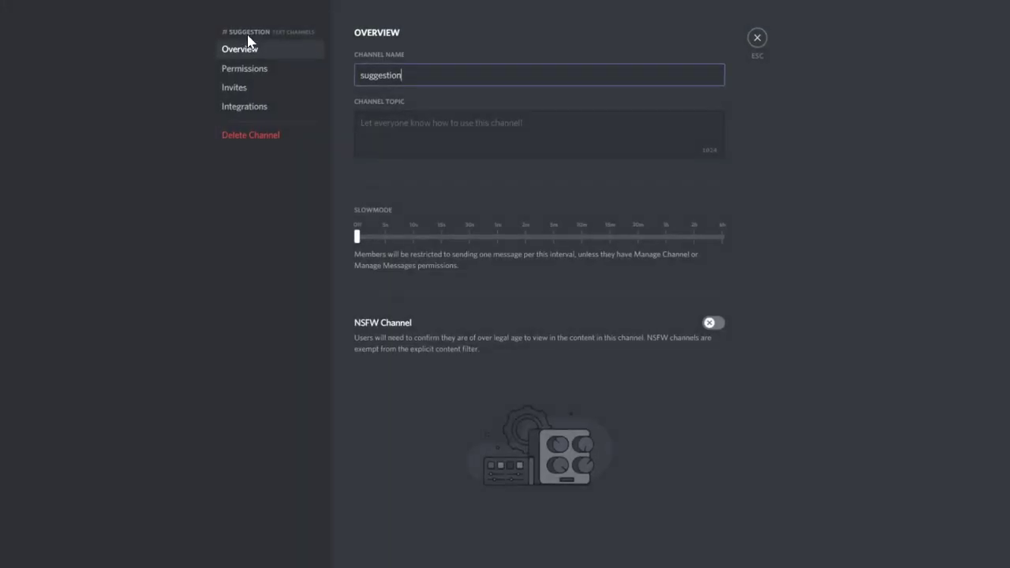
{"action": "left_click", "coordinate": [243, 68]}
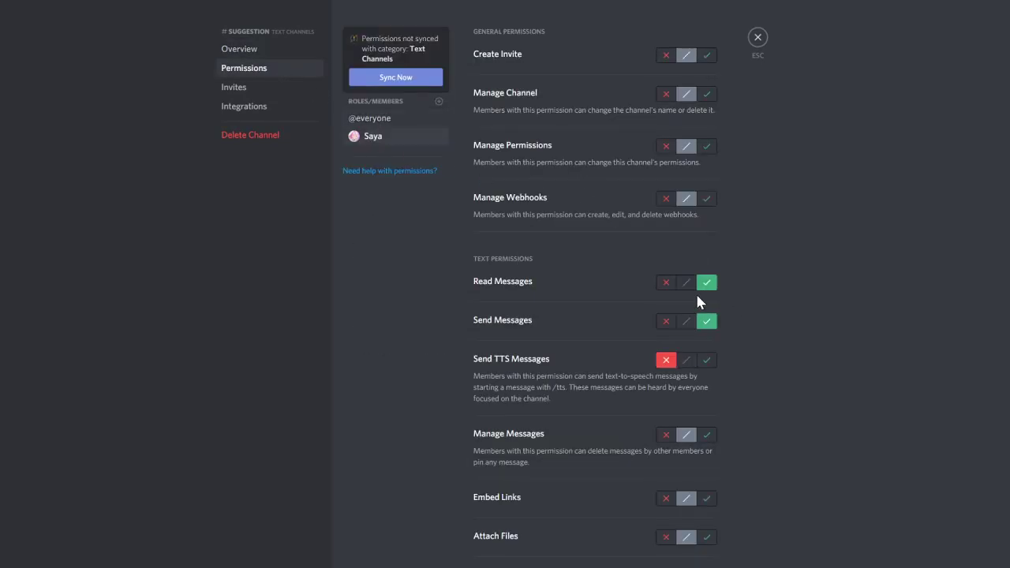
{"action": "scroll", "scroll_direction": "down", "scroll_amount": 3}
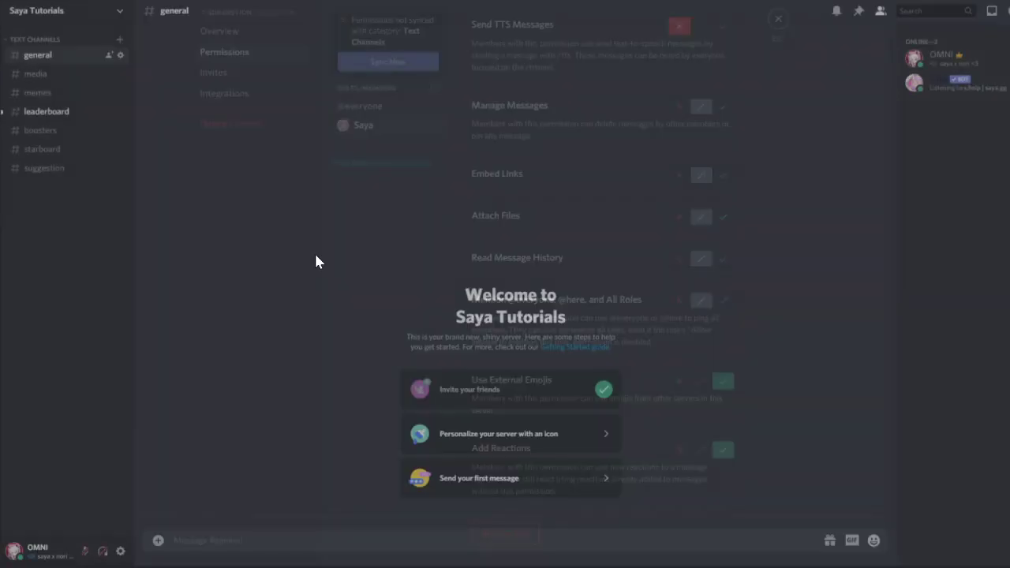
In #general, show the s.help sgst help and set #suggestion as Saya's suggestion channel
{"action": "left_click", "coordinate": [777, 18]}
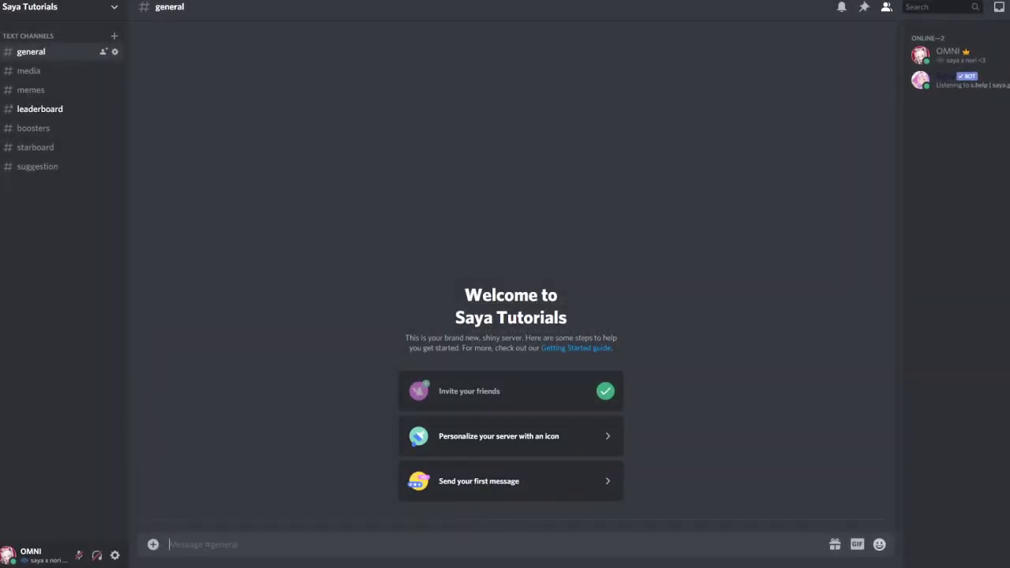
{"action": "type", "text": "s."}
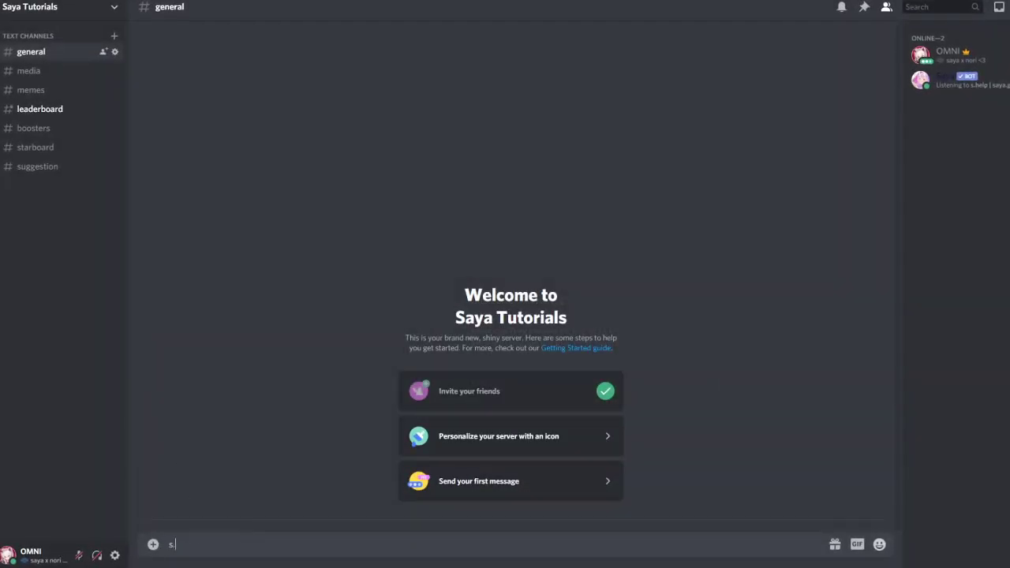
{"action": "type", "text": "help s"}
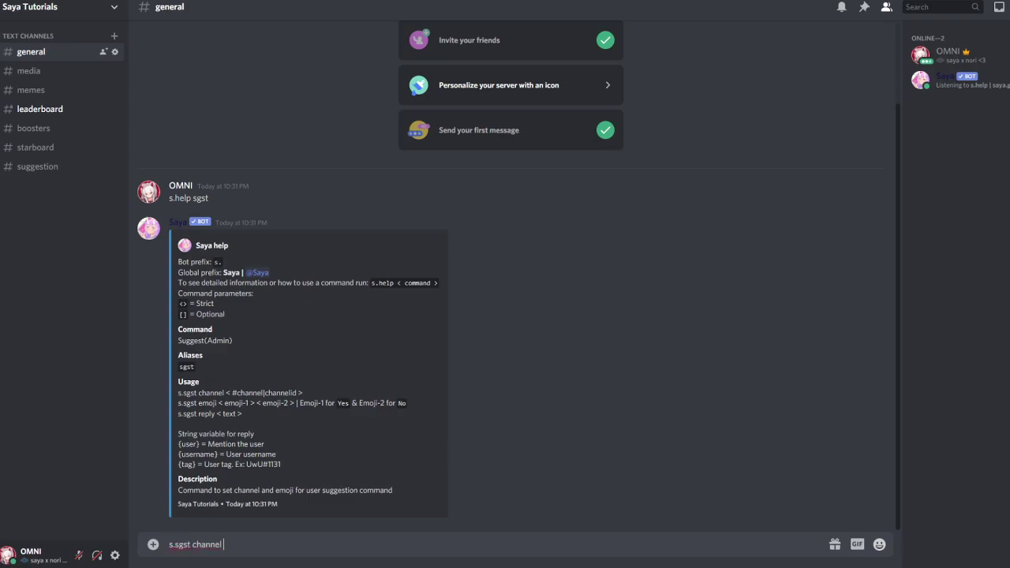
{"action": "type", "text": "#sugg"}
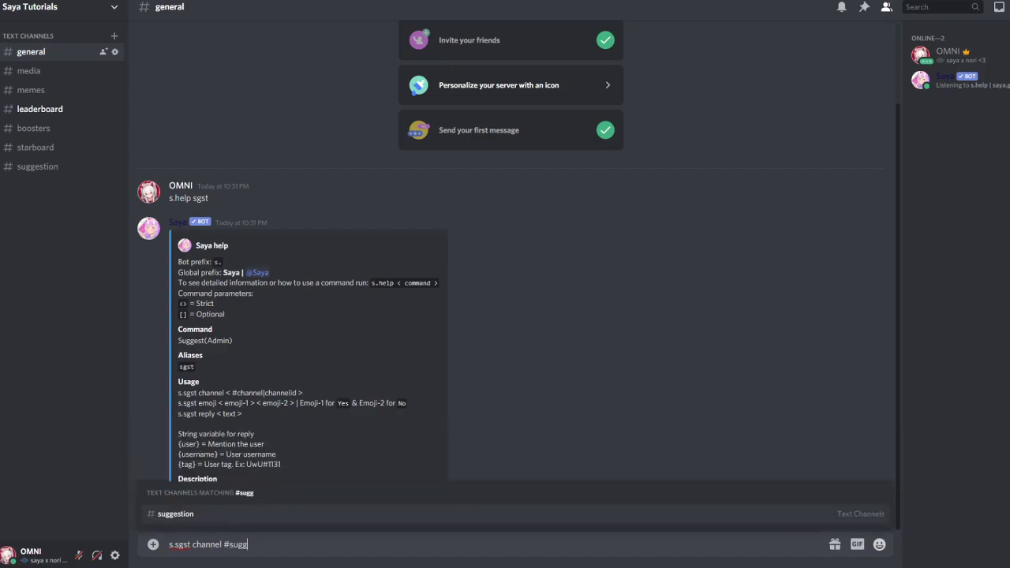
{"action": "key", "text": "Return"}
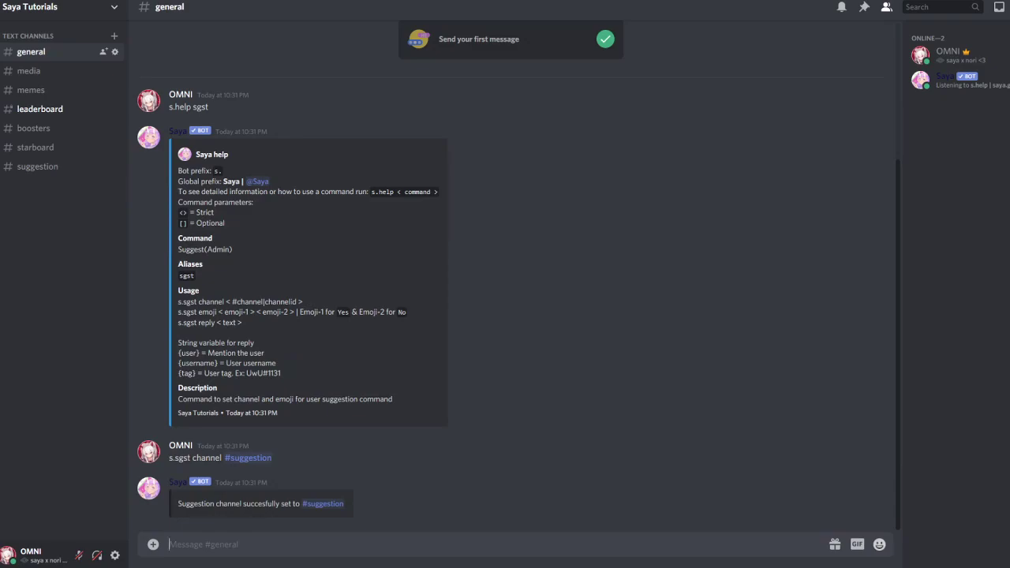
Run s.sgst emoji with a grinning face as yes and a prohibited sign as no
{"action": "type", "text": "s.s"}
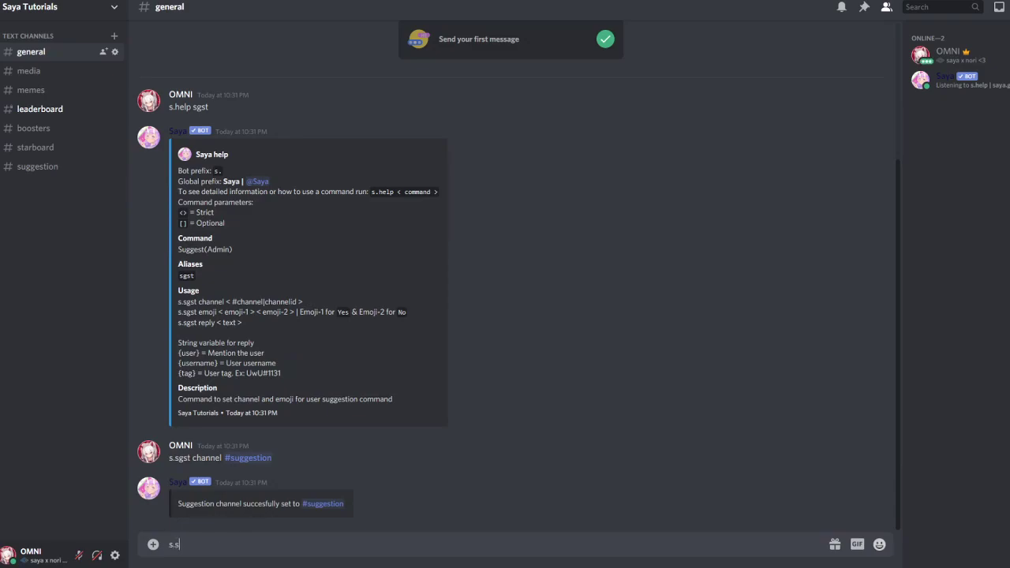
{"action": "type", "text": "sgst e"}
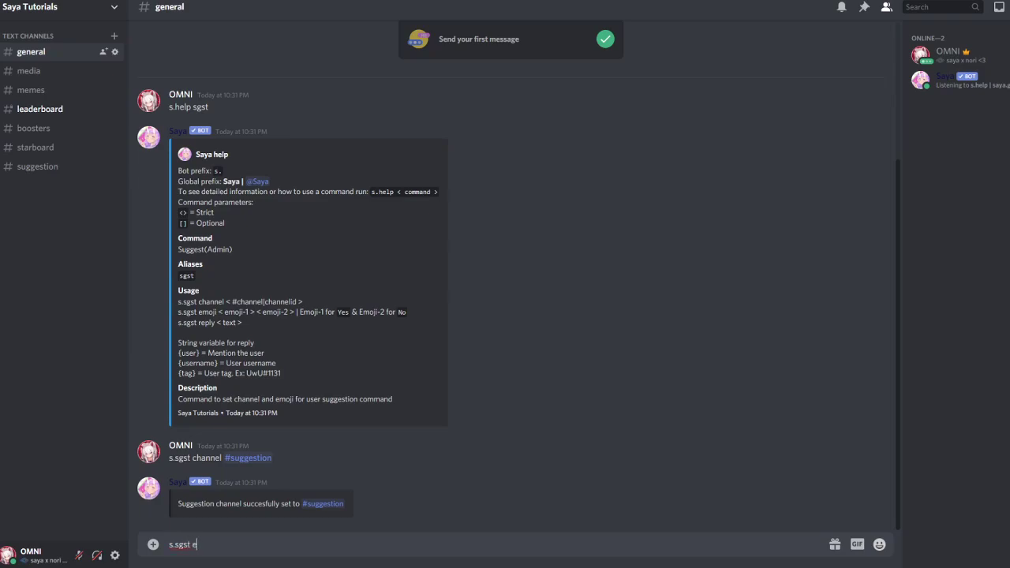
{"action": "type", "text": "moji"}
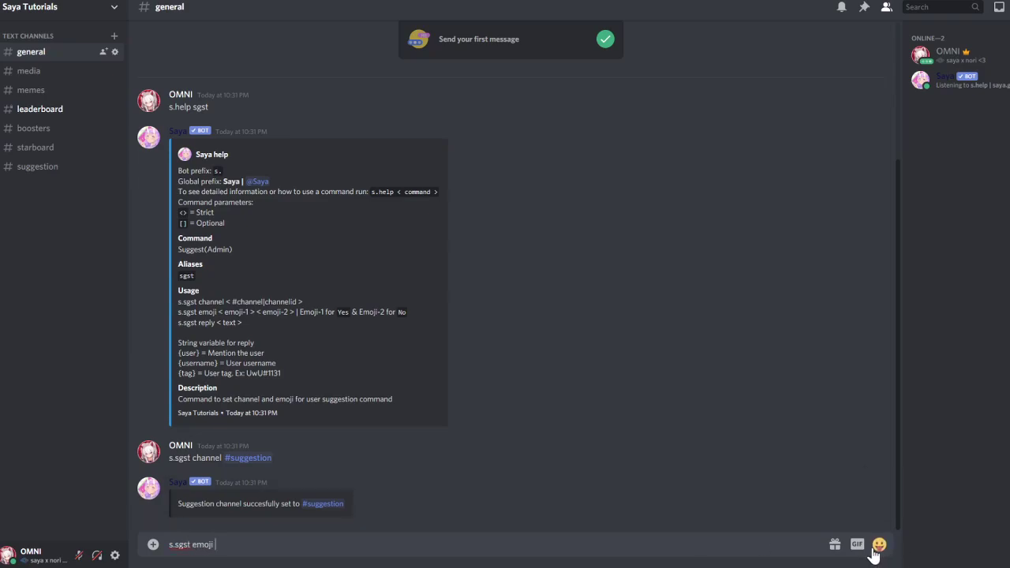
{"action": "left_click", "coordinate": [878, 544]}
{"action": "type", "text": "yes"}
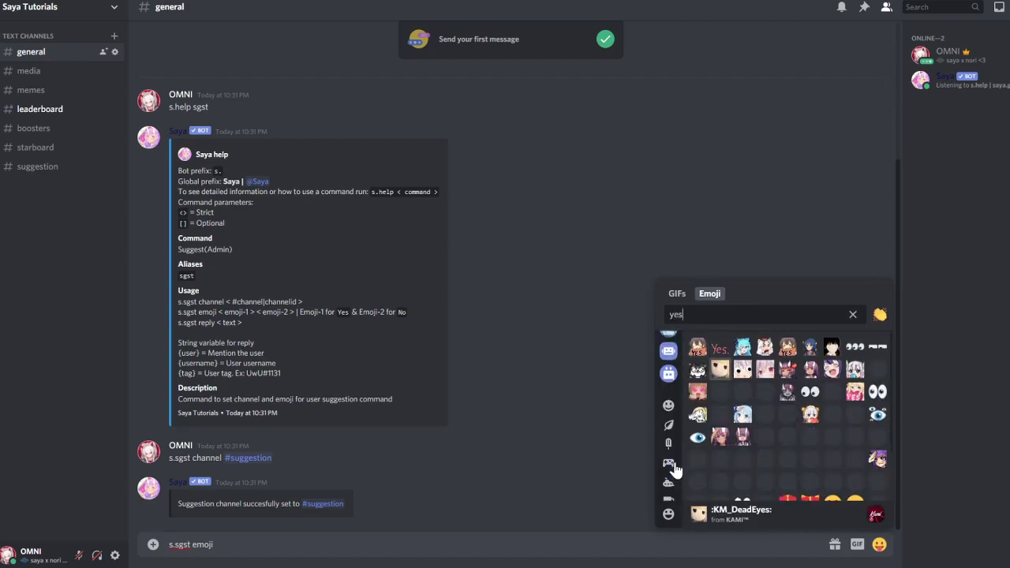
{"action": "left_click", "coordinate": [852, 313]}
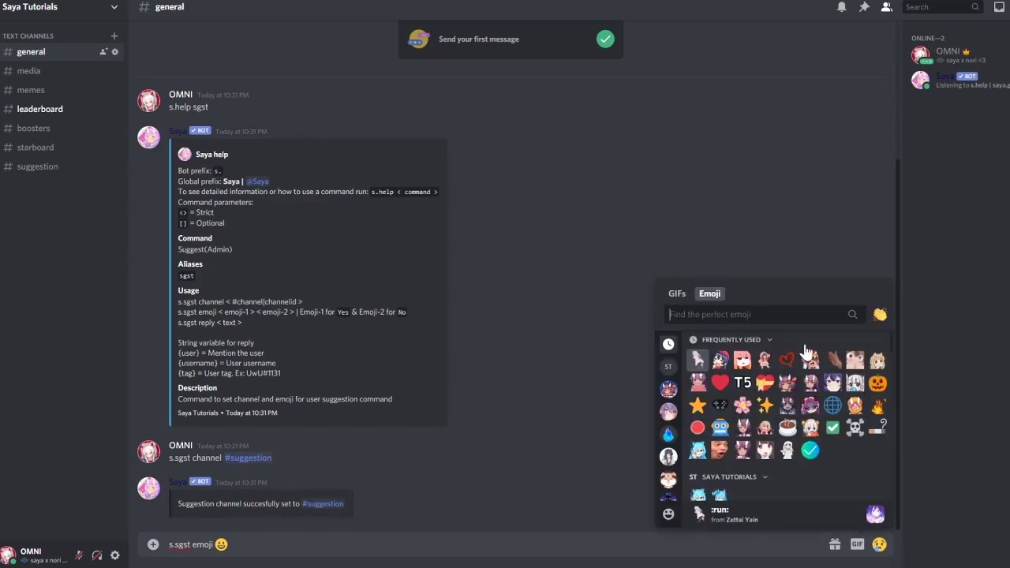
{"action": "type", "text": "no"}
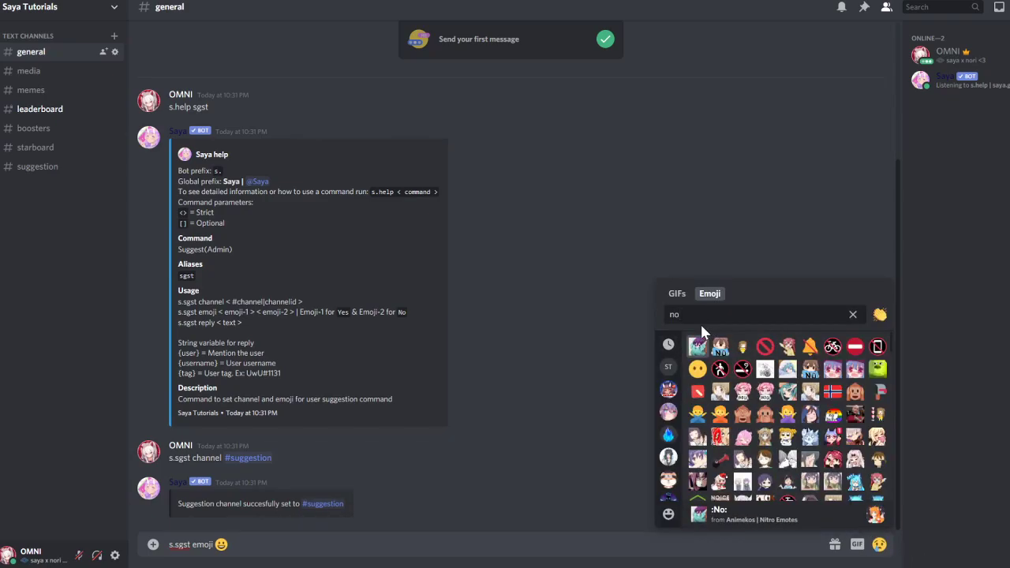
{"action": "left_click", "coordinate": [765, 347]}
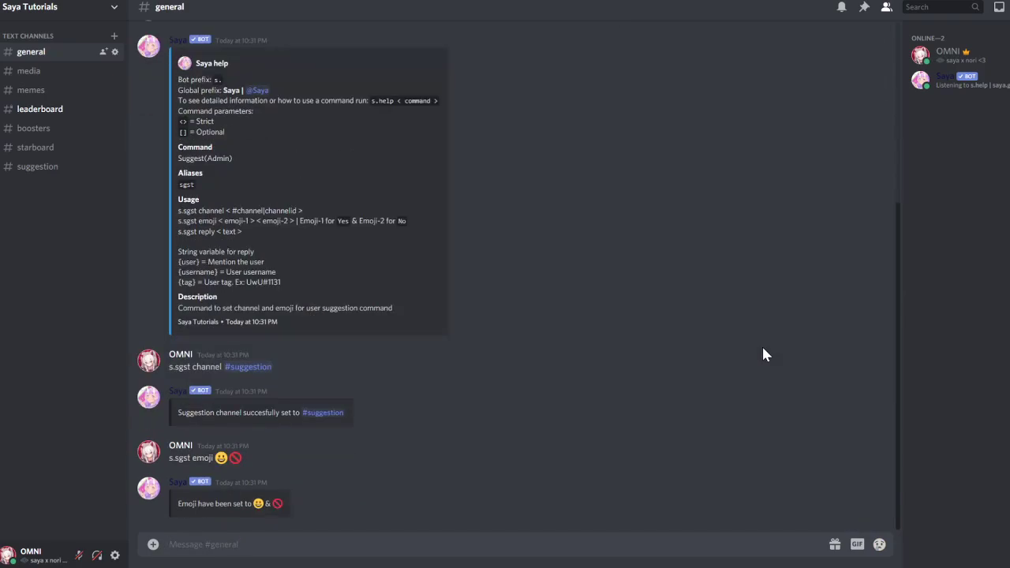
Set Saya's suggestion reply to 'thanks for your suggestion' with s.sgst reply
{"action": "type", "text": "s.sgst reply thanks"}
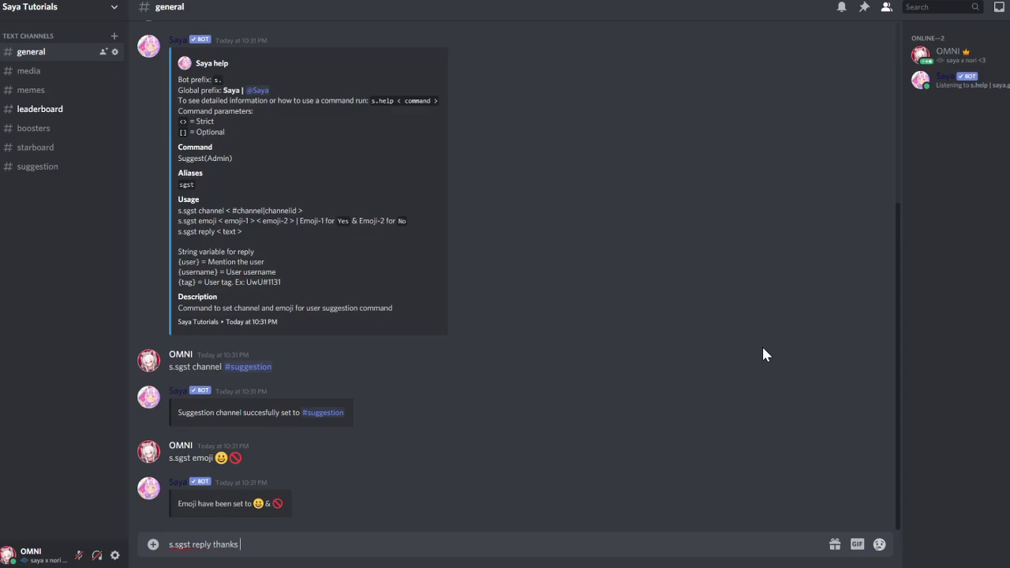
{"action": "type", "text": "for your sugge"}
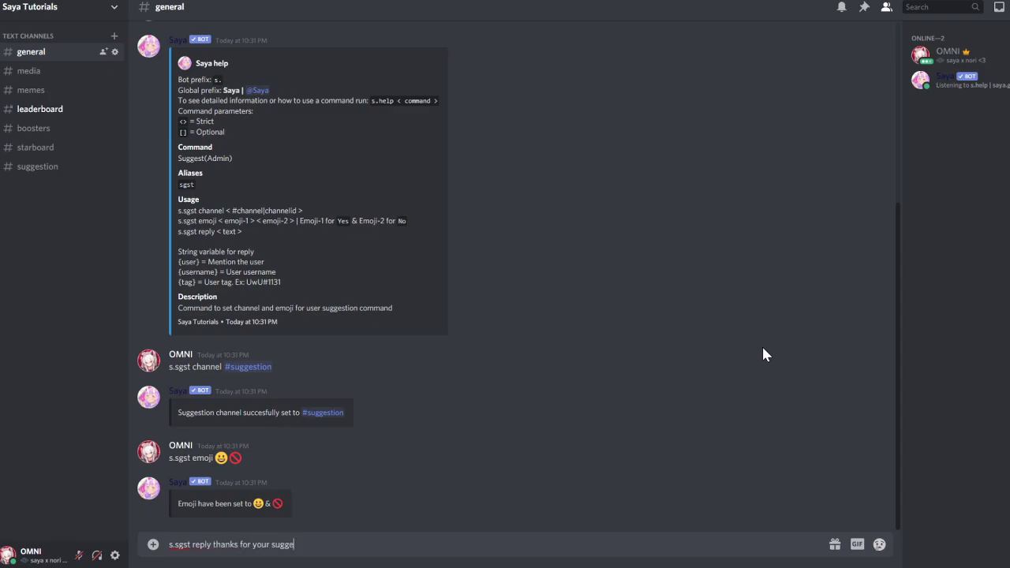
{"action": "key", "text": "Return"}
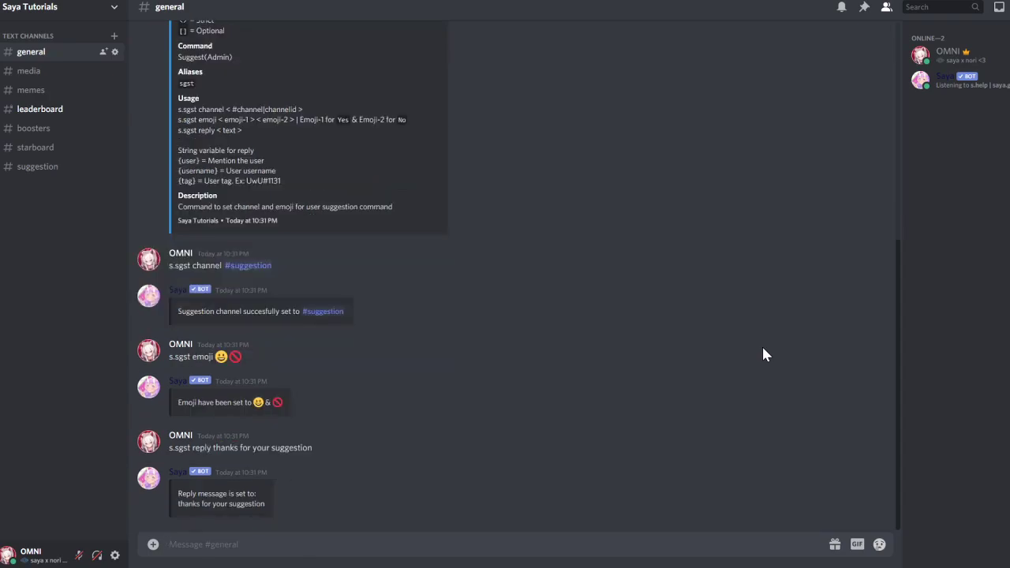
{"action": "type", "text": "s.siug"}
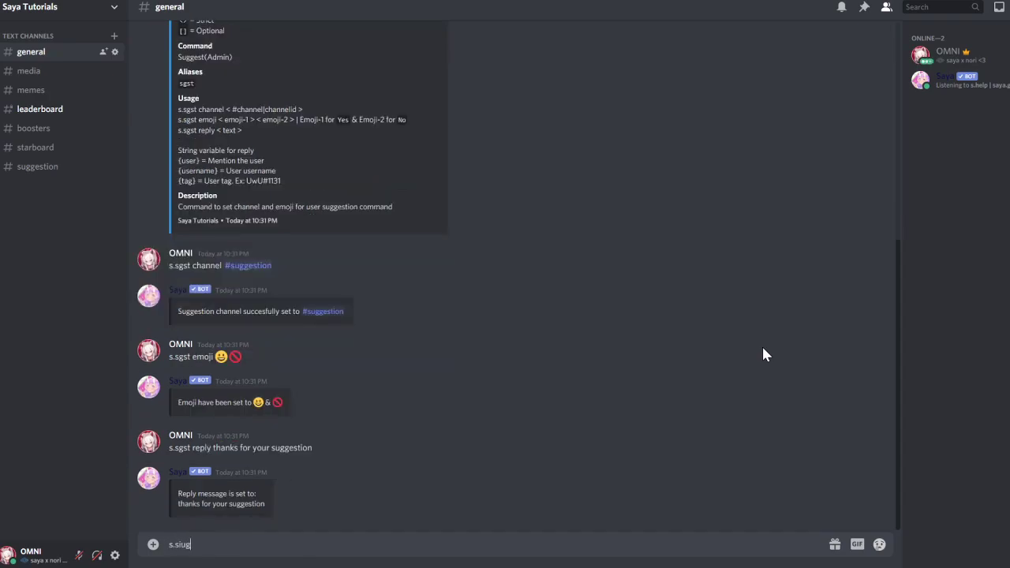
Post the test suggestion 'hey can you add more bots' and view it in #suggestion
{"action": "type", "text": "s.sugges"}
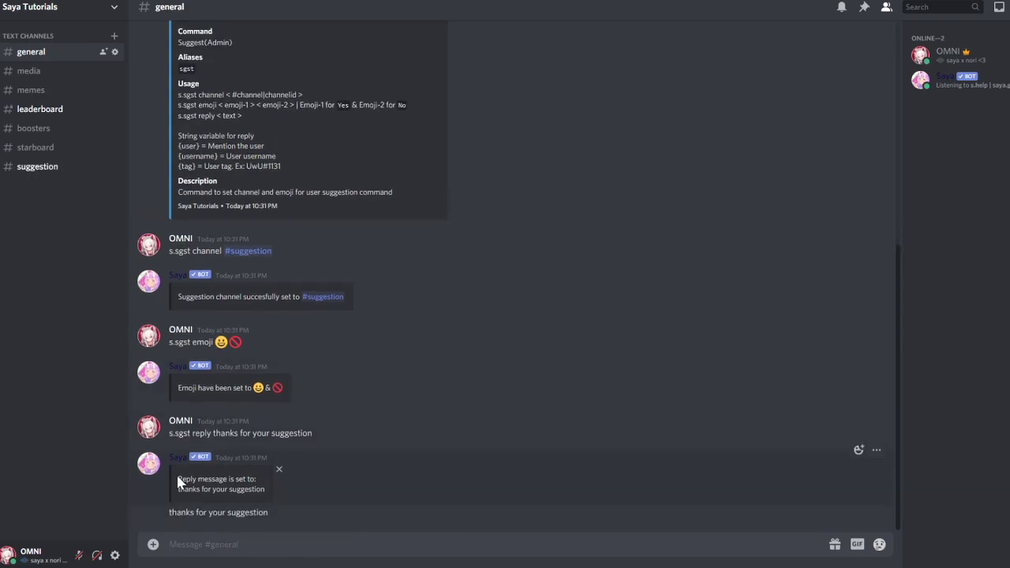
{"action": "left_click", "coordinate": [37, 166]}
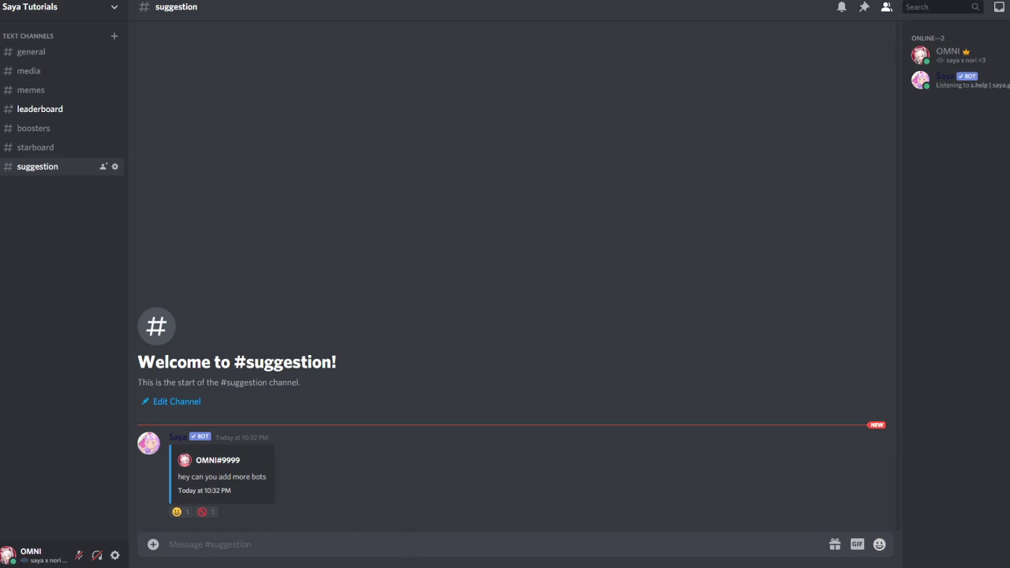
{"action": "mouse_move", "coordinate": [408, 307]}
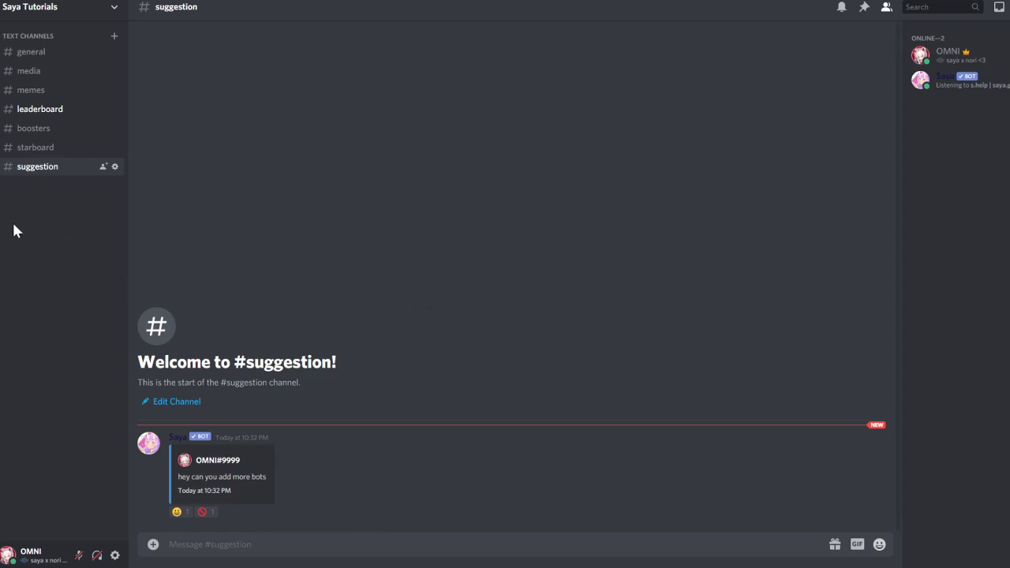
{"action": "mouse_move", "coordinate": [35, 233]}
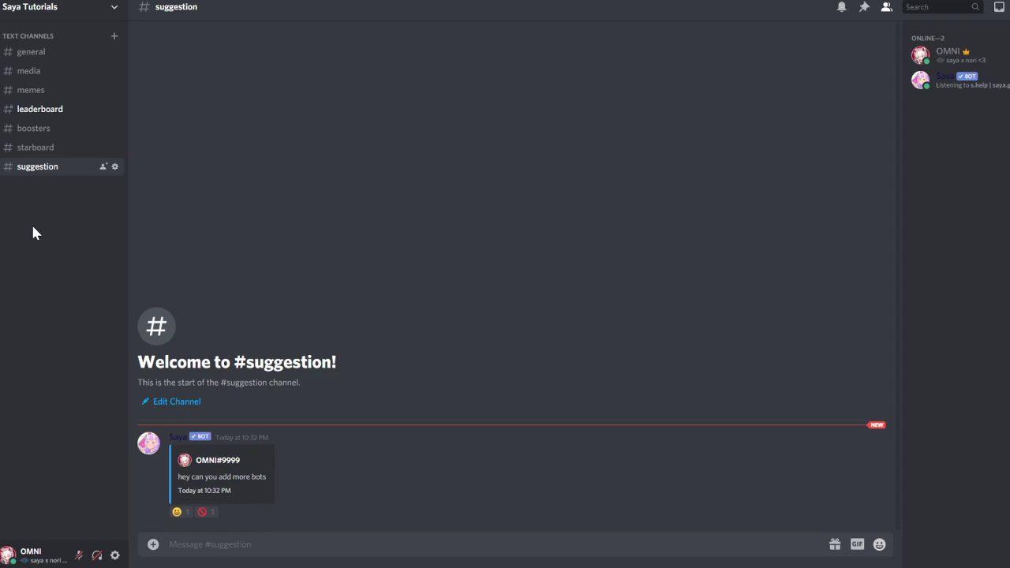